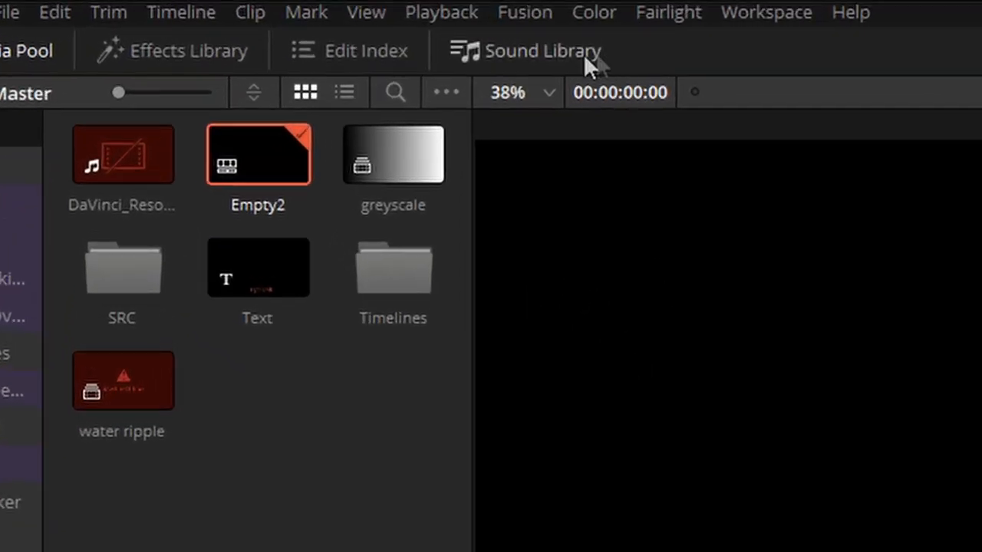
Check the Fusion > Script submenu, which shows No Scripts installed
left_click(524, 12)
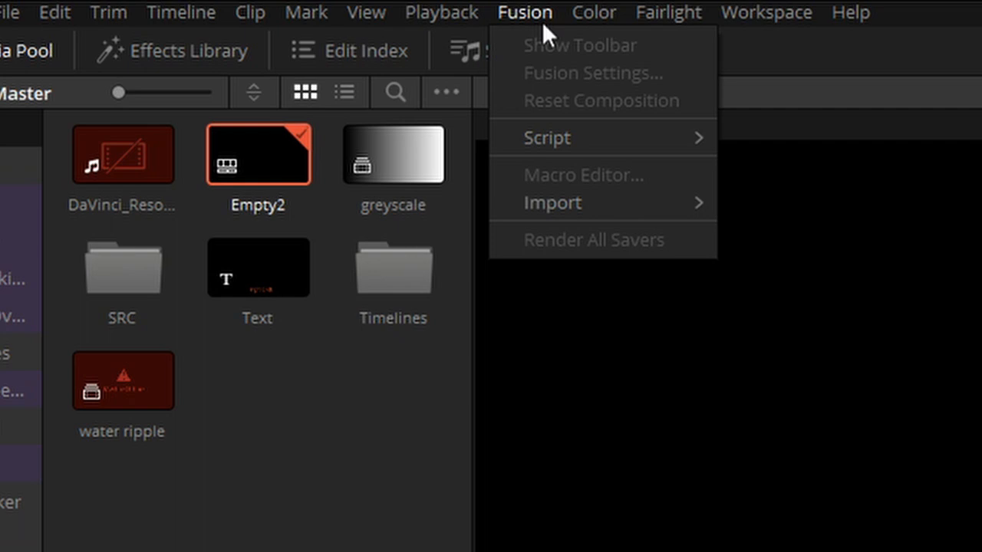
mouse_move(547, 138)
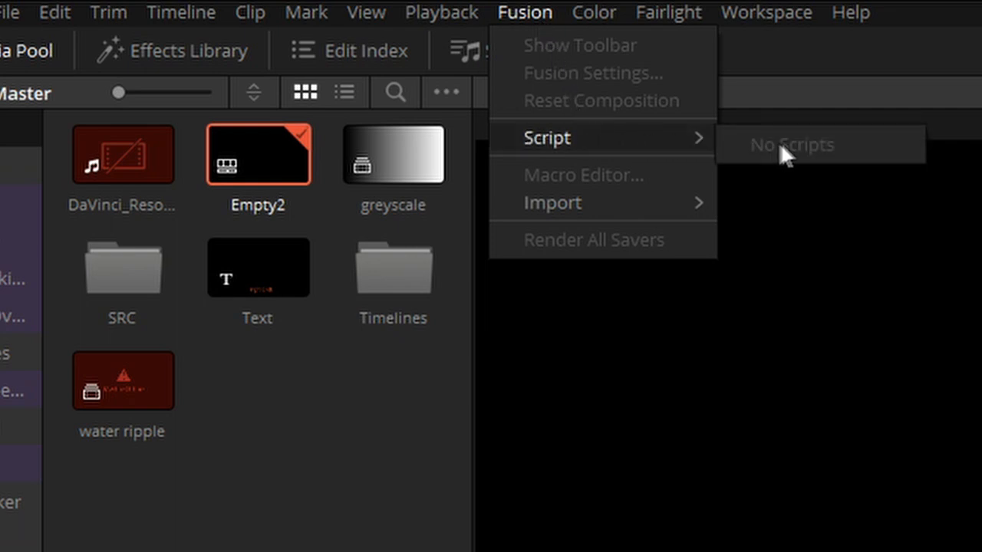
mouse_move(872, 159)
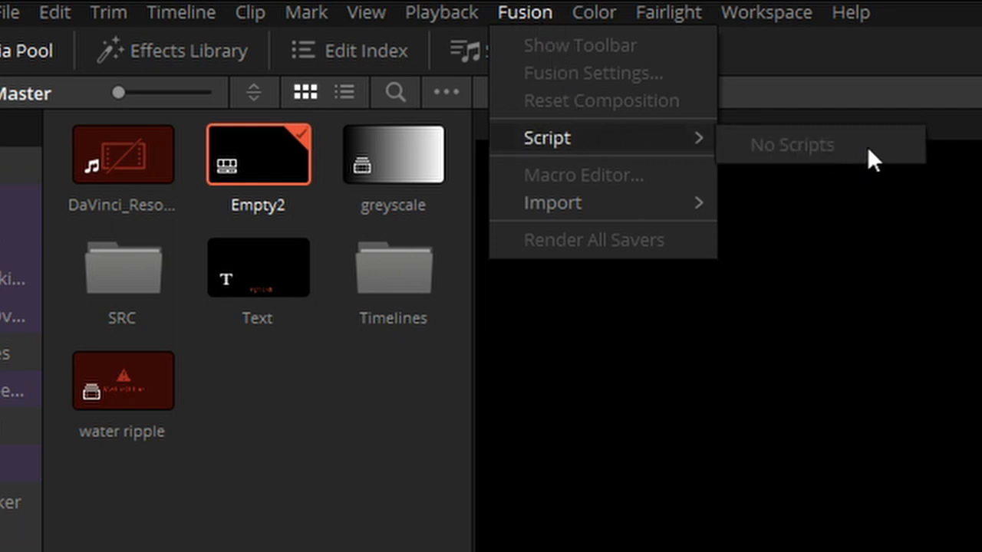
mouse_move(875, 161)
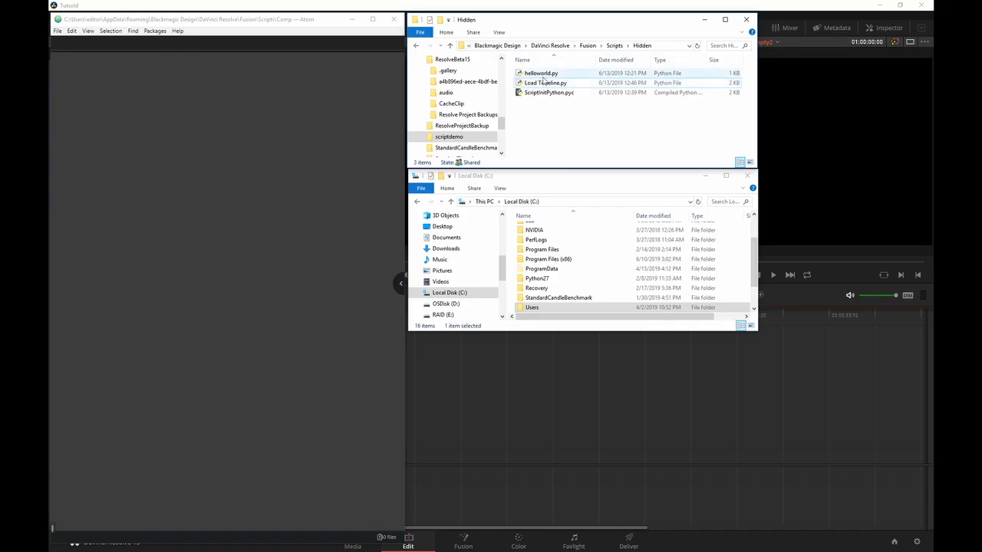
Open helloworld.py from the Hidden folder in Atom for editing
double_click(541, 73)
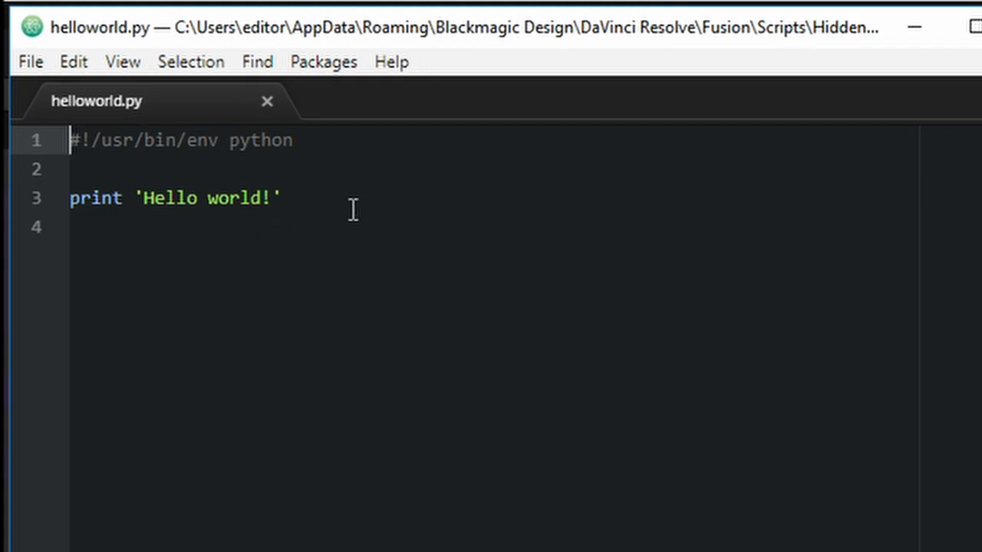
mouse_move(471, 335)
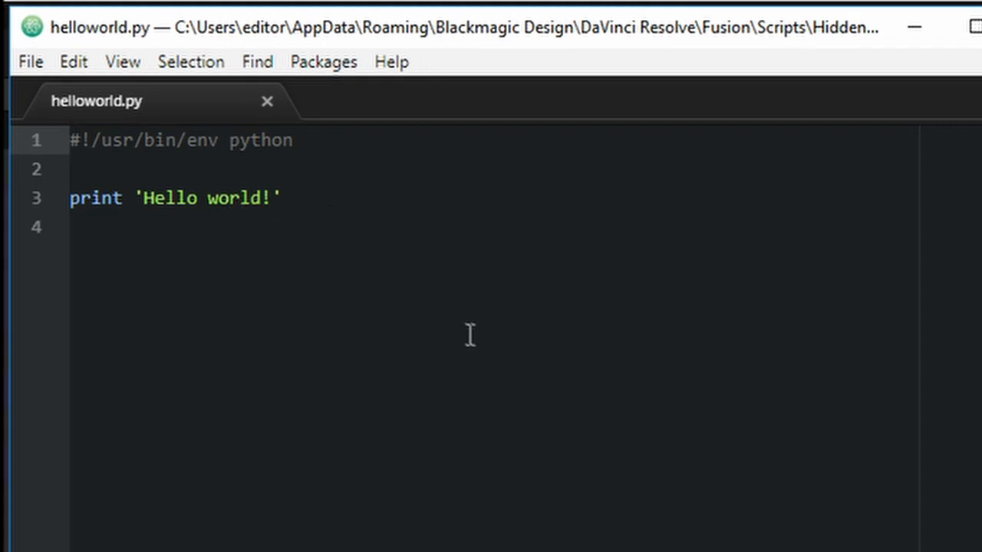
mouse_move(619, 342)
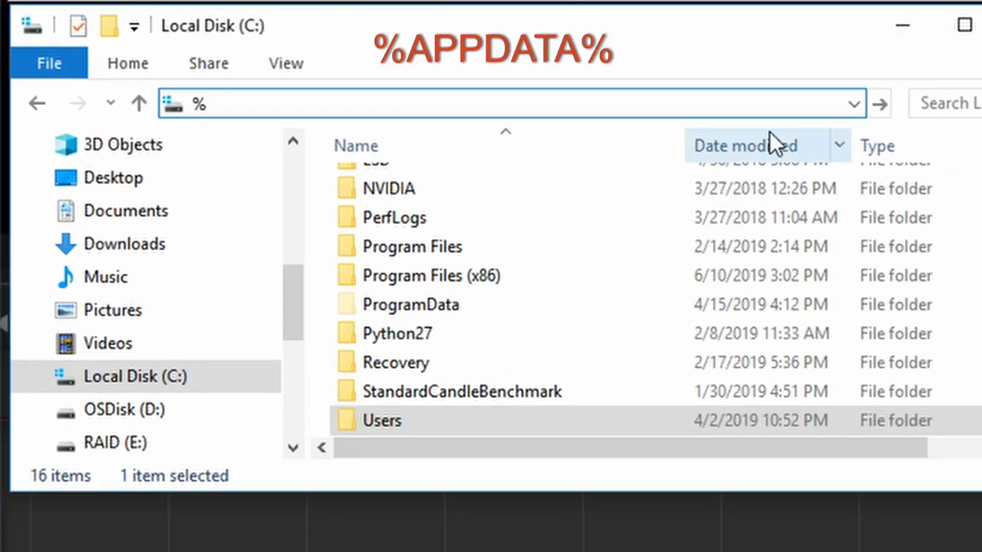
Navigate from %APPDATA% through Blackmagic Design down to the Fusion Scripts Comp folder
type("appdata")
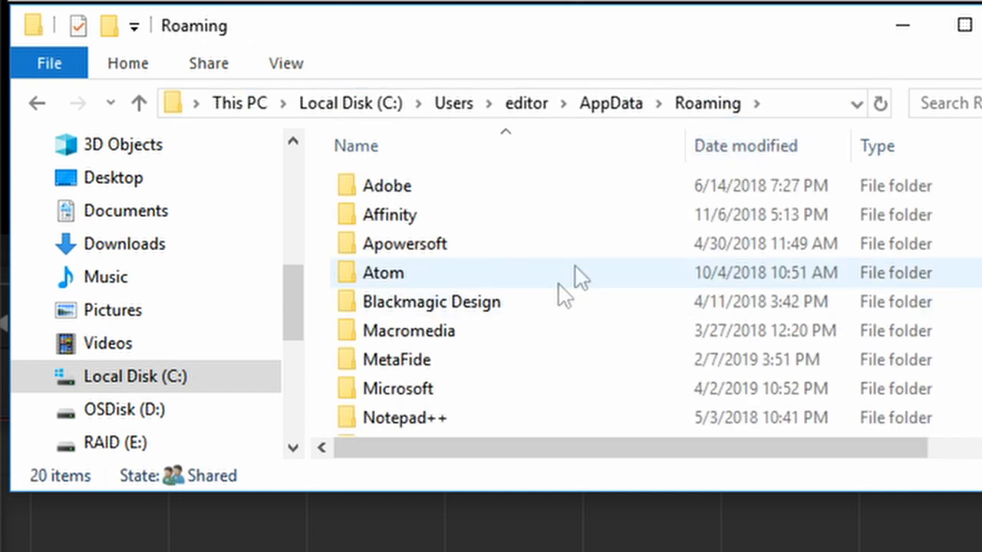
left_click(431, 301)
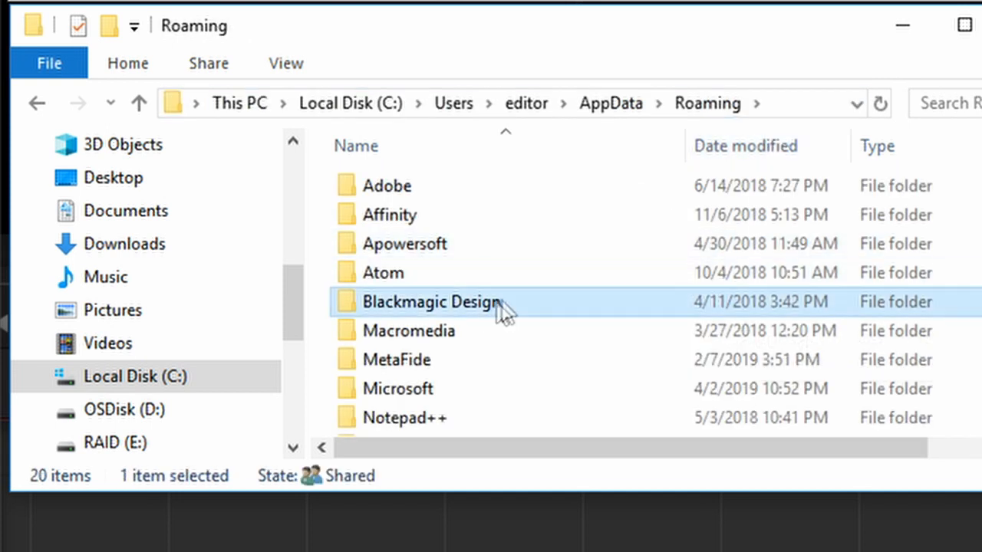
double_click(430, 302)
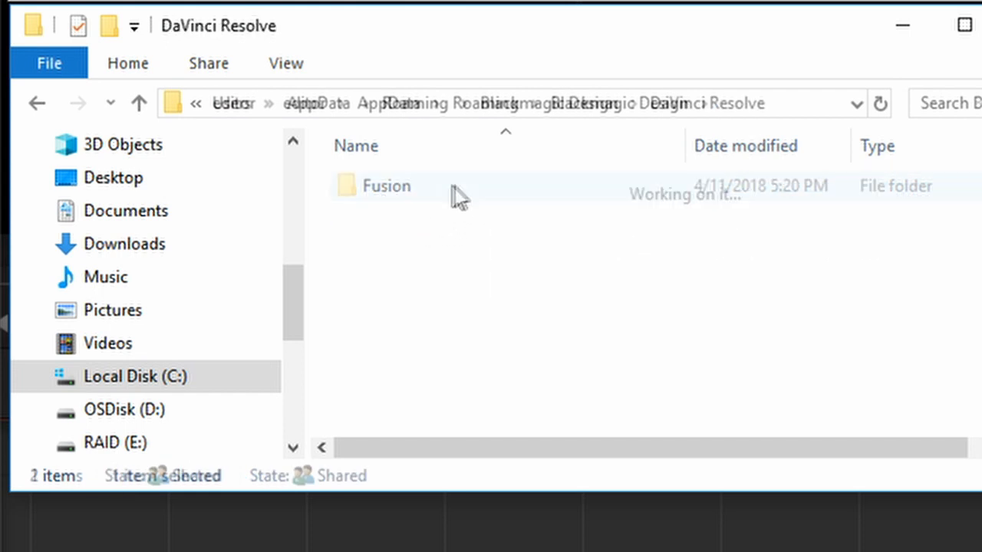
double_click(386, 185)
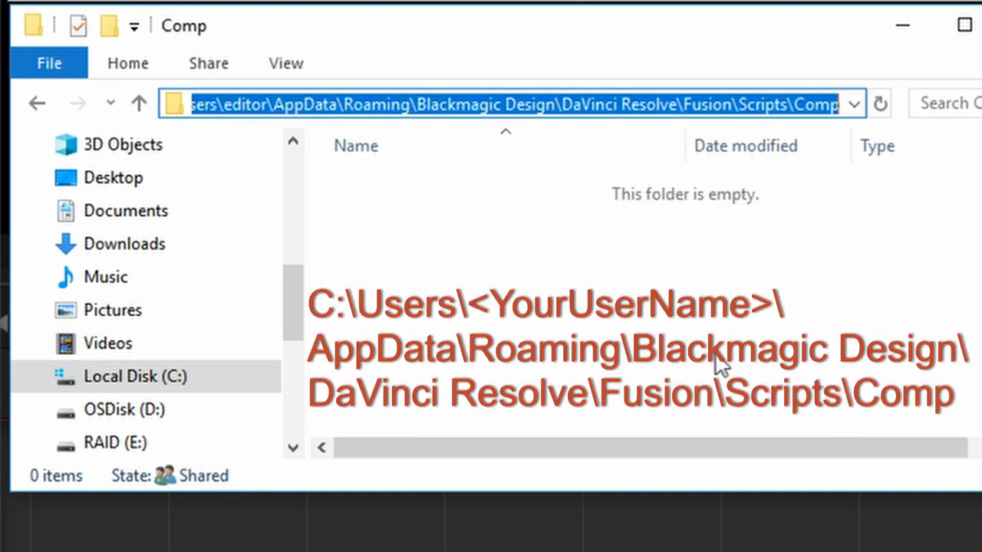
mouse_move(726, 280)
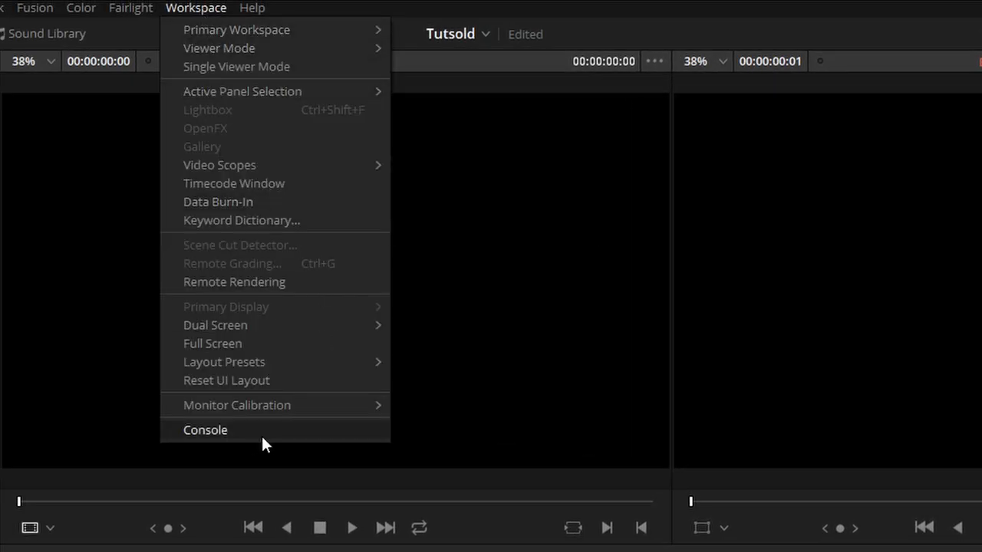
Open the scripting Console and check that helloworld is listed under Fusion > Script
left_click(205, 430)
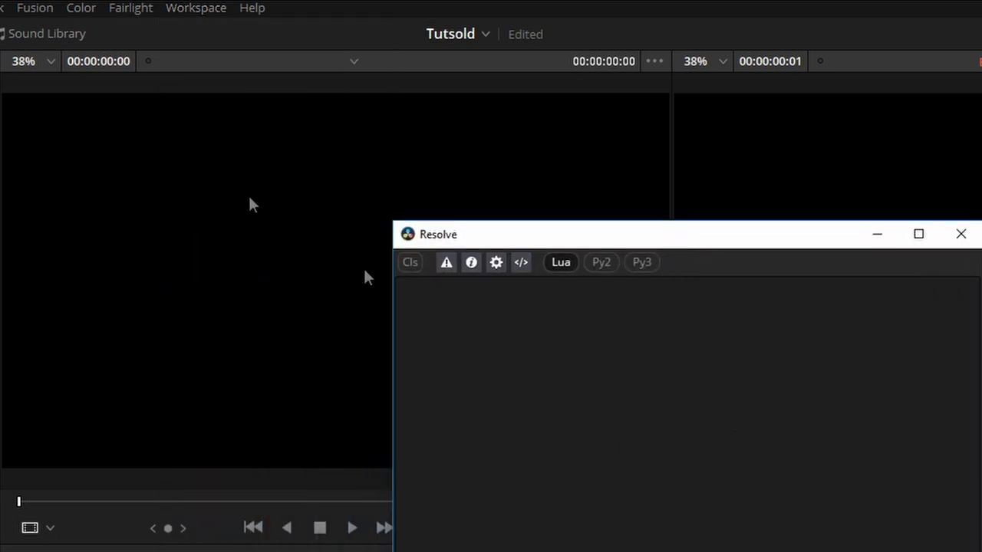
left_click(35, 8)
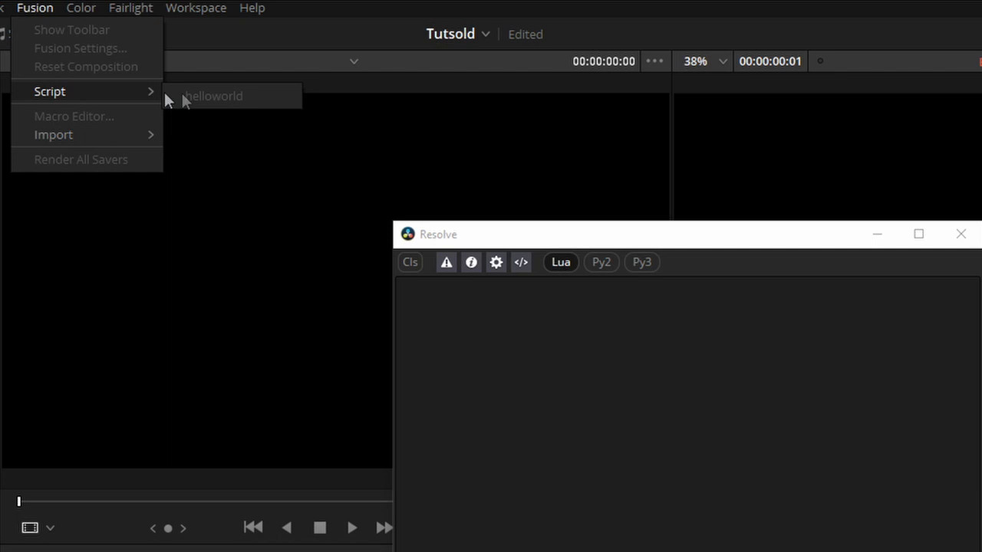
mouse_move(278, 103)
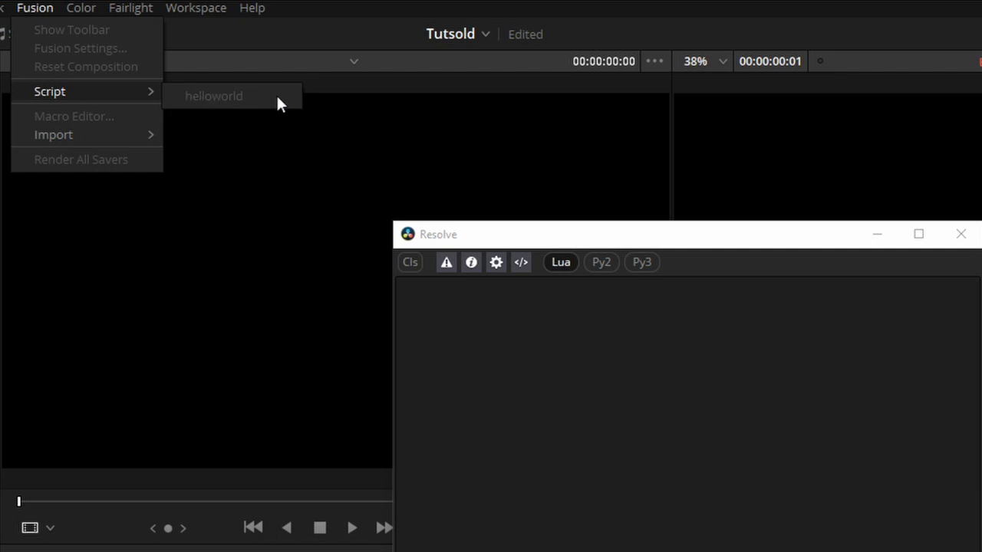
mouse_move(286, 100)
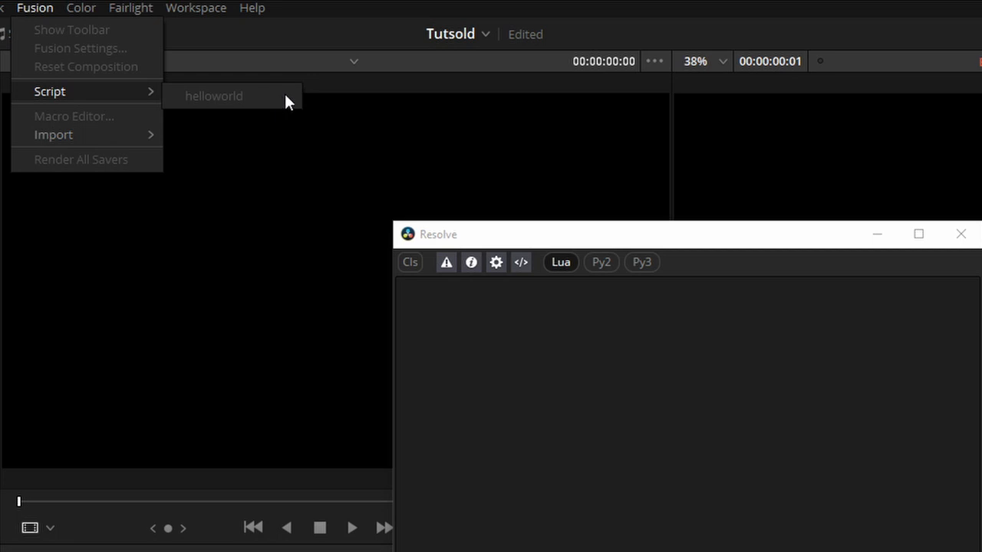
mouse_move(277, 102)
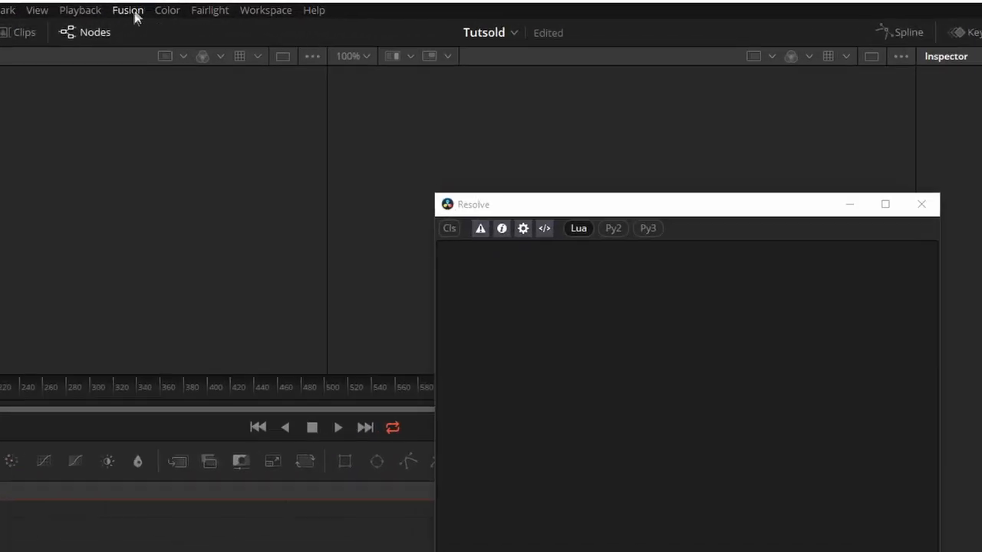
Run Fusion > Script > helloworld so the console prints 'Hello world!'
left_click(127, 10)
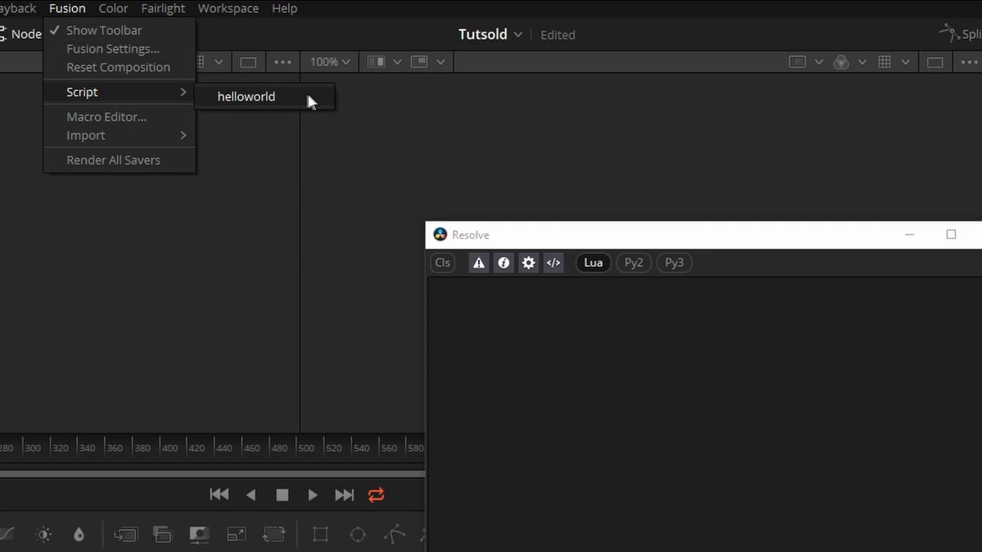
left_click(246, 96)
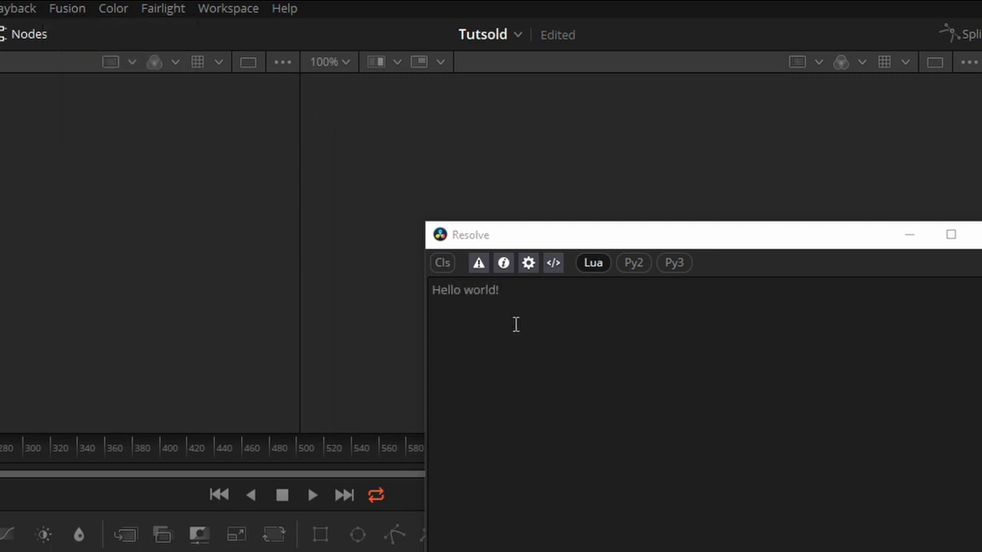
mouse_move(773, 427)
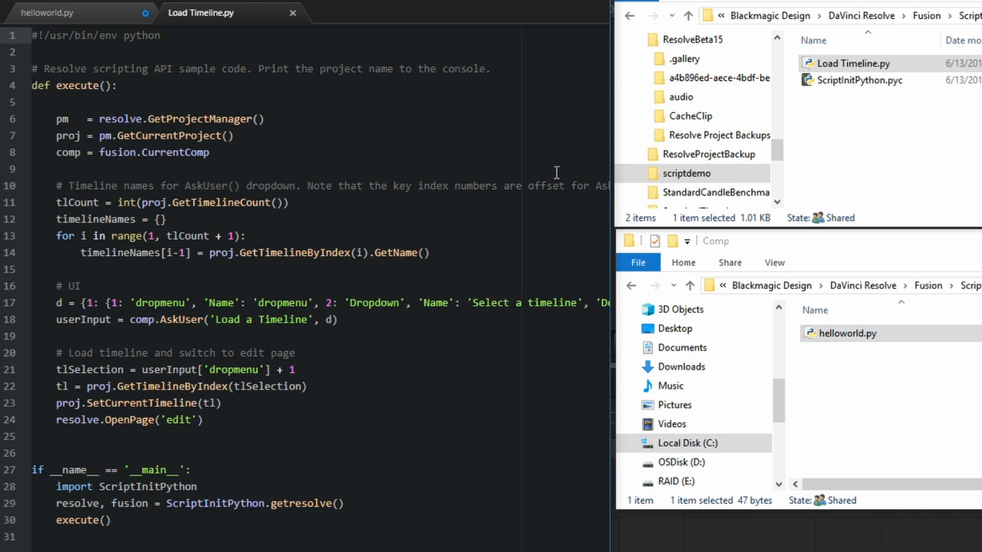
mouse_move(464, 128)
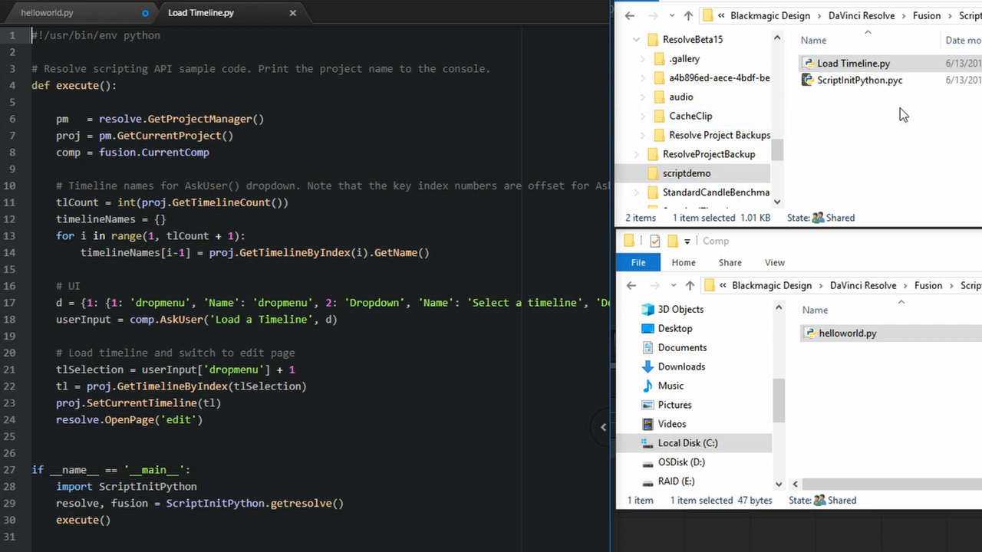
mouse_move(859, 80)
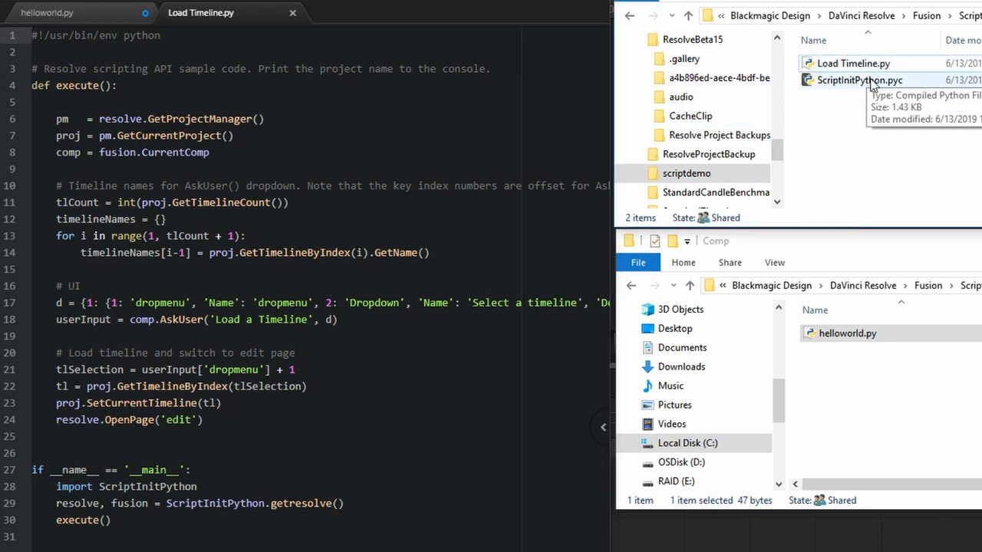
Select the ScriptInitPython.pyc helper file
left_click(860, 79)
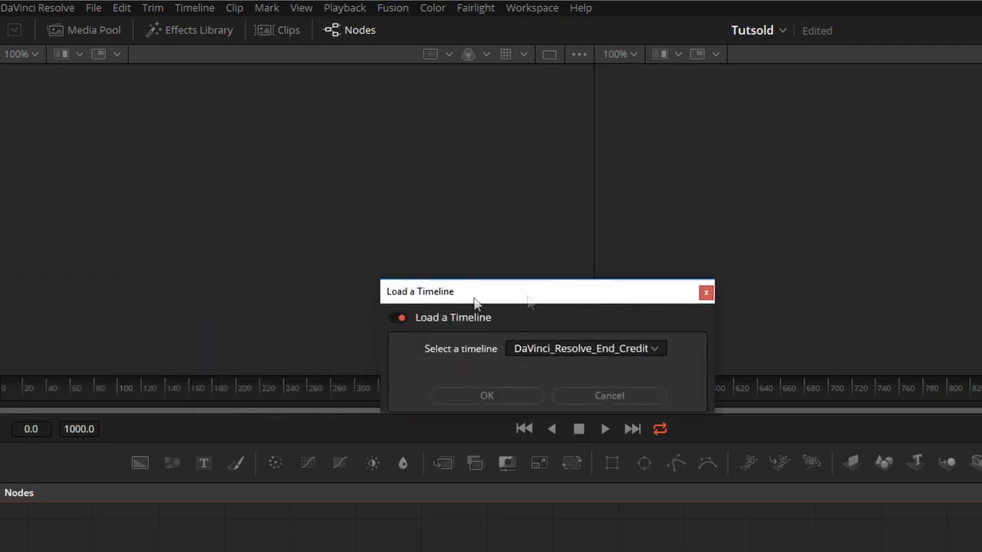
mouse_move(671, 301)
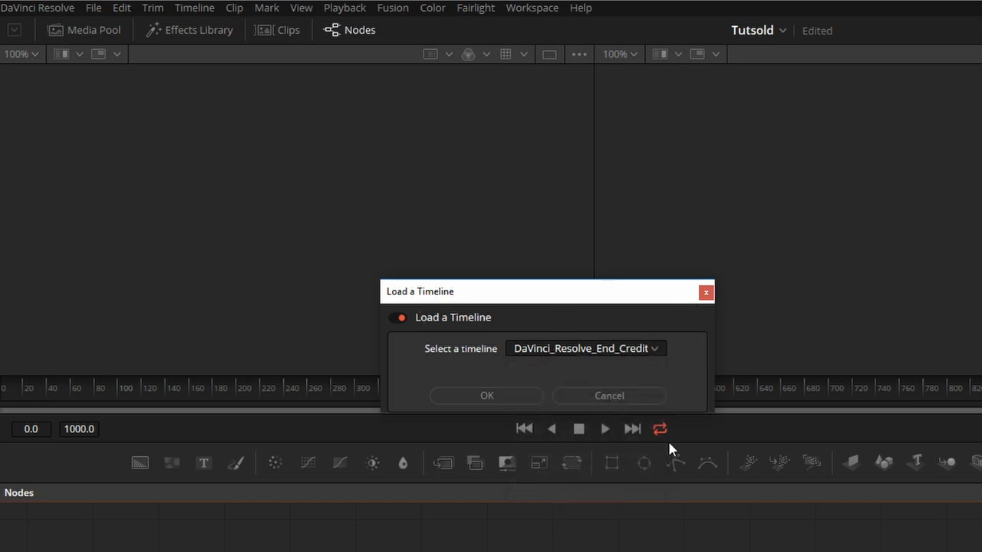
Pick the Paint Clone timeline in the Load a Timeline dialog and confirm
left_click(585, 348)
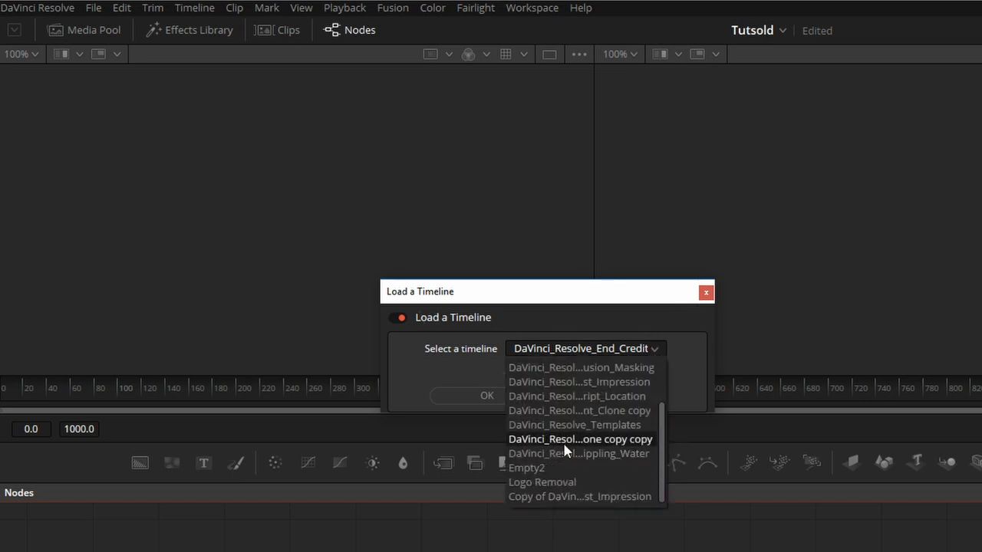
left_click(580, 439)
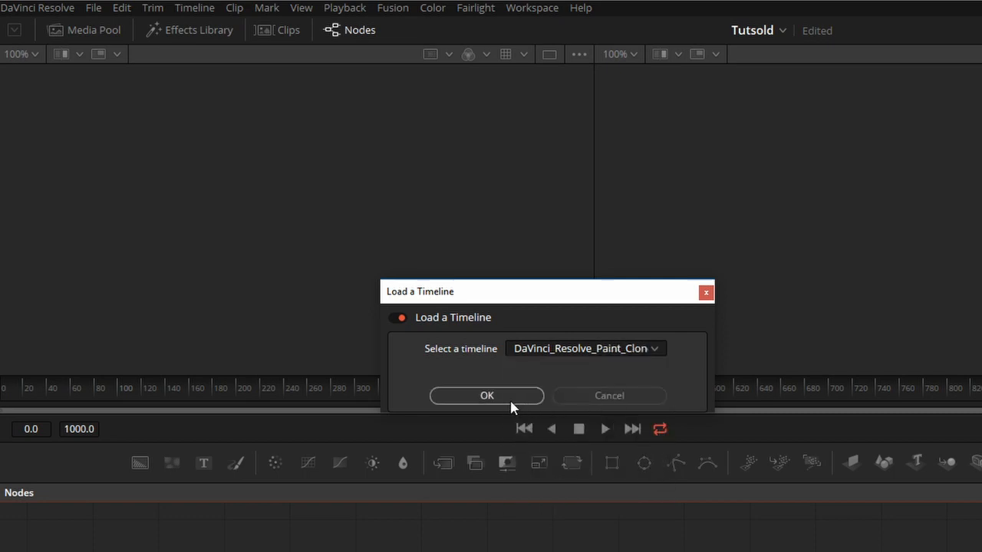
left_click(487, 395)
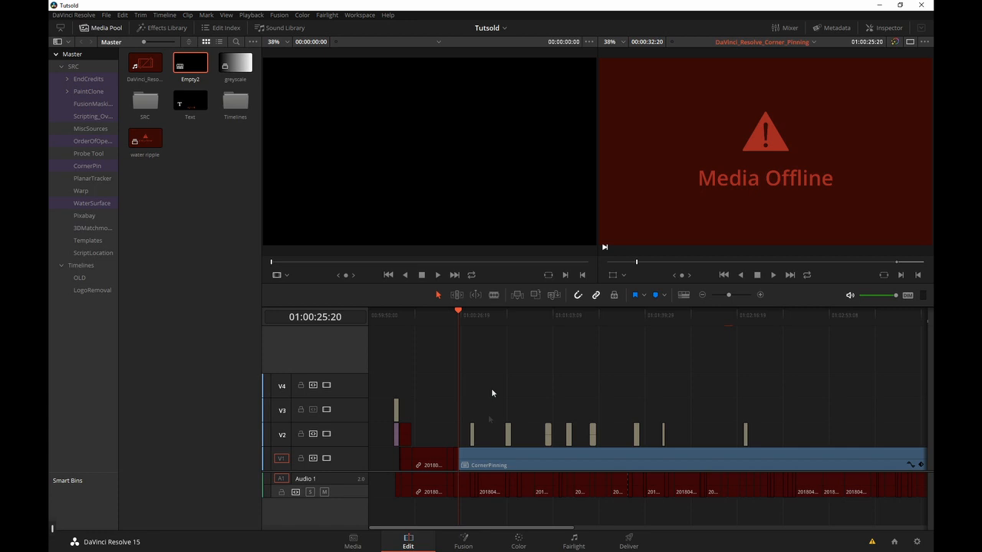
mouse_move(349, 83)
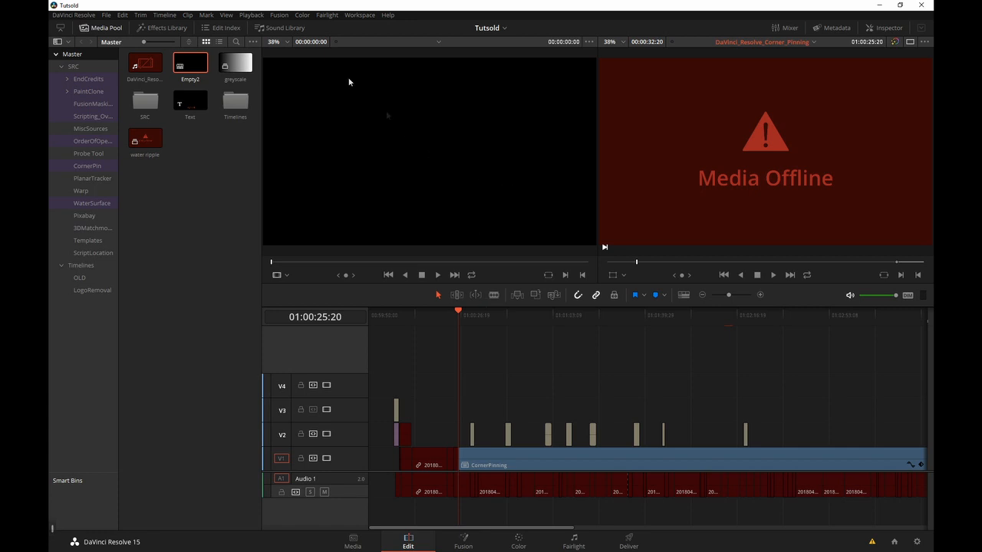
Launch the Load Timeline script from Workspace > Scripts on the Edit page
left_click(278, 15)
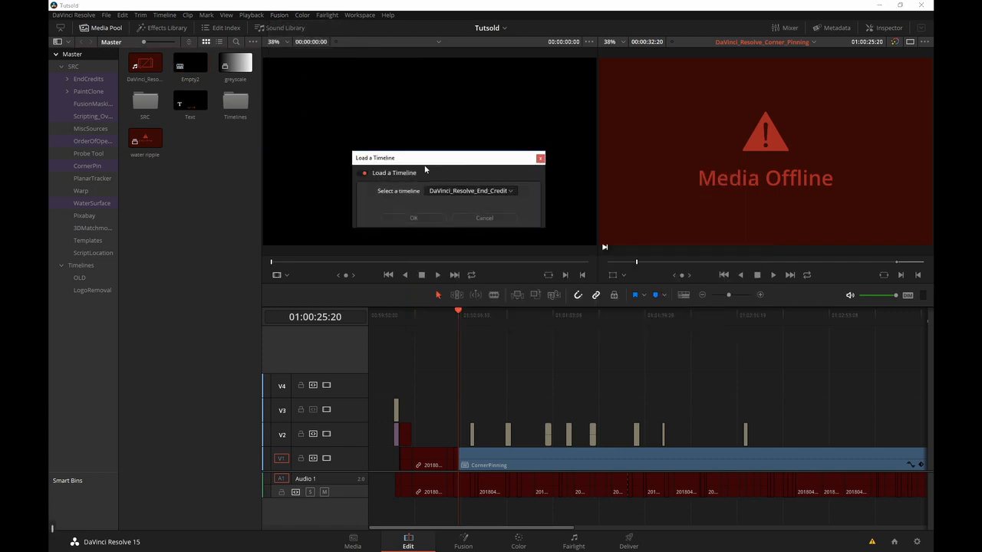
left_click(469, 190)
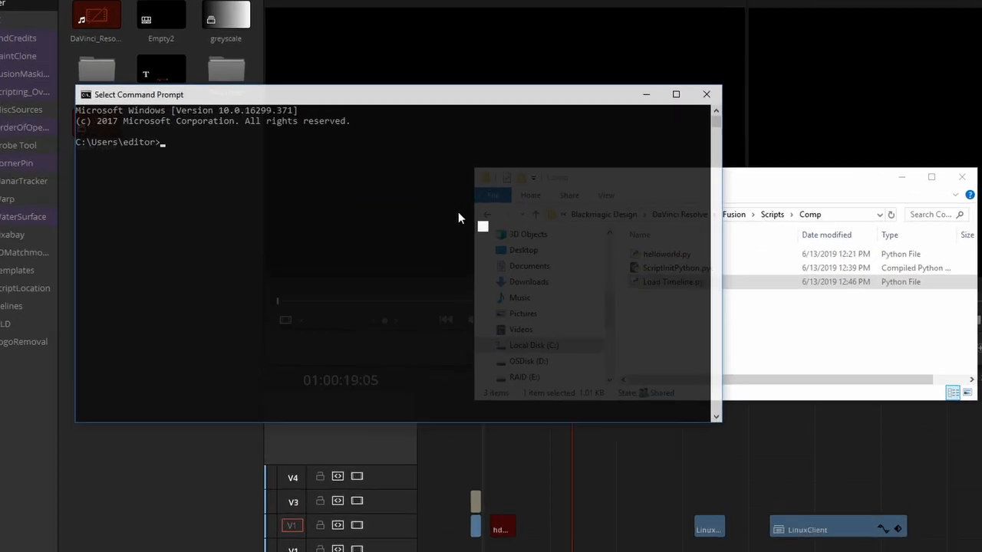
Change to the Fusion\Scripts\Comp folder, list it with dir, and run 'Load Timeline.py'
type("cd")
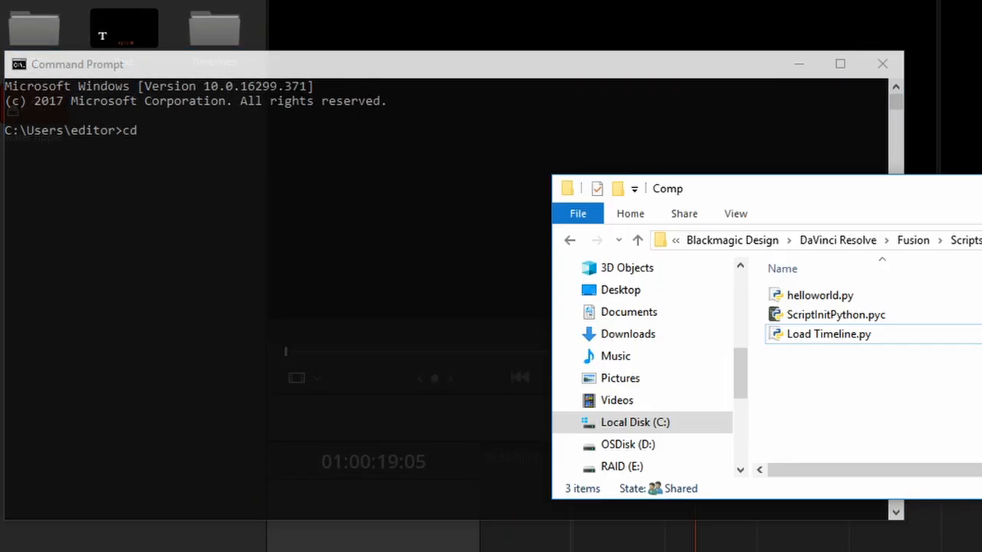
type("\"C:\\Users\\editor\\AppData\\Roaming\\Blackmagic Design\\DaVinci Resolve\\Fusion\\Scripts\\Comp\"")
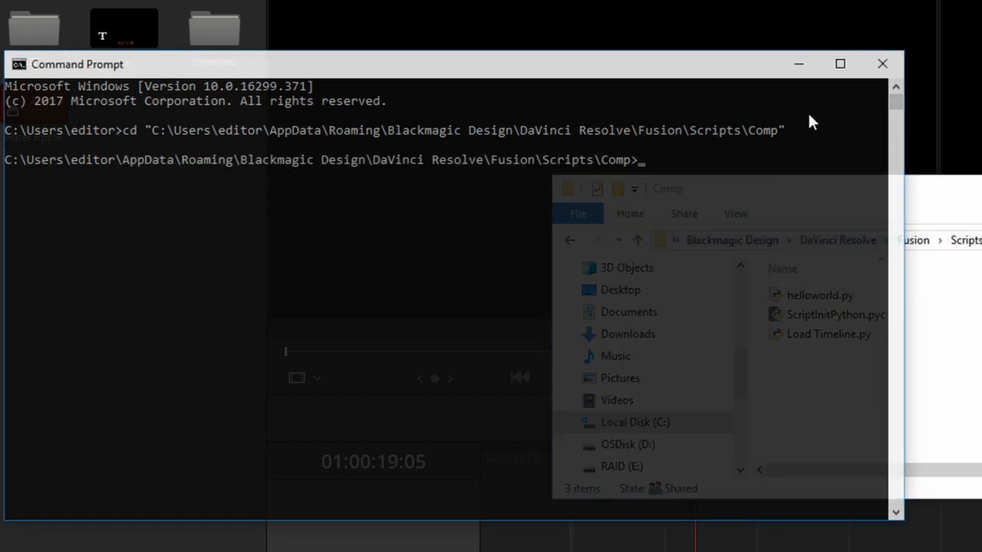
type("dir")
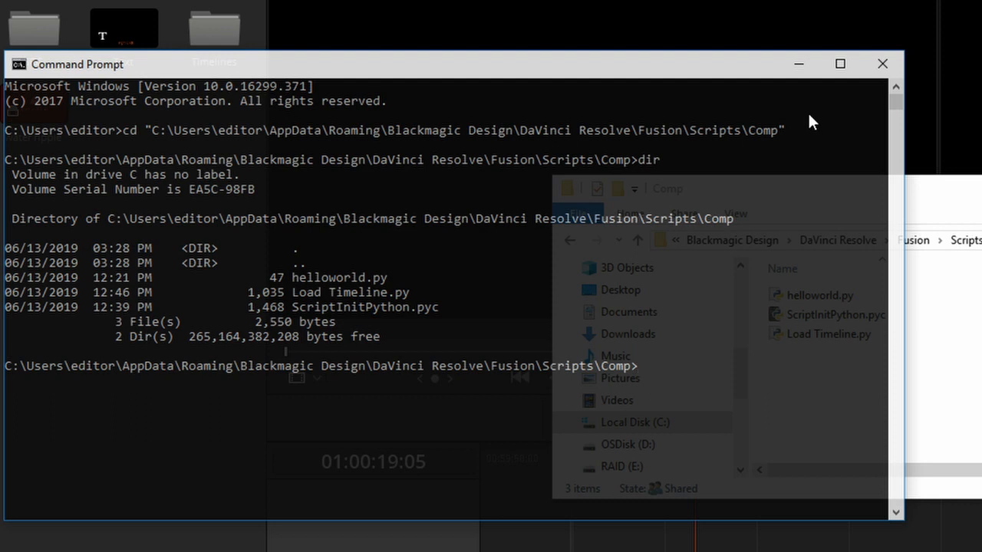
type("\"Load Timeline.py\"")
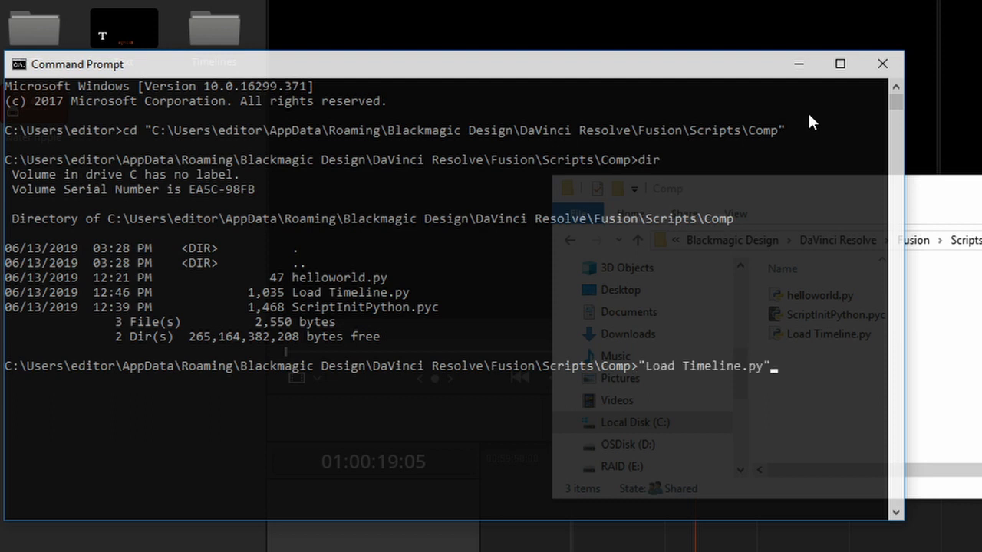
key("enter")
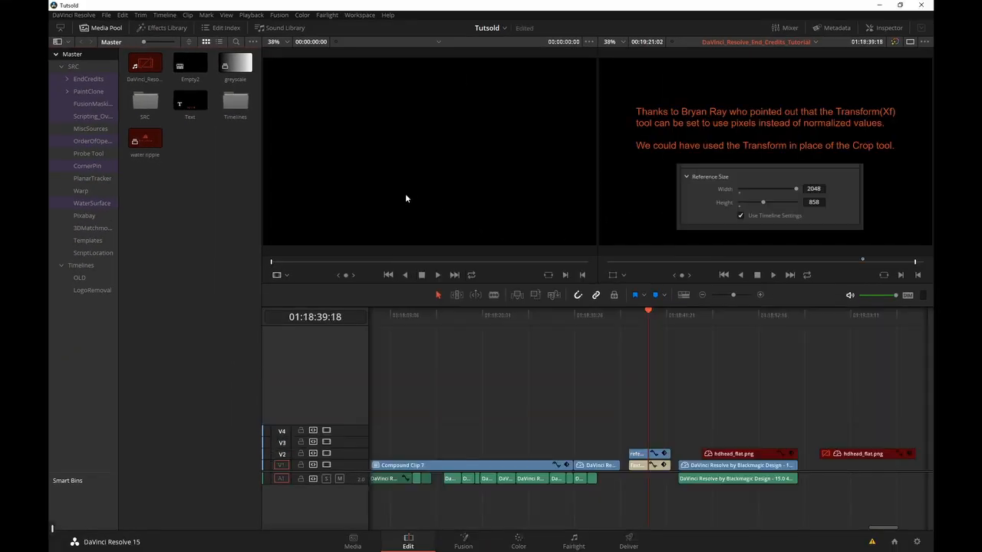
Switch to the Fusion page and right-click in the MediaIn1-to-MediaOut1 Nodes editor
left_click(463, 541)
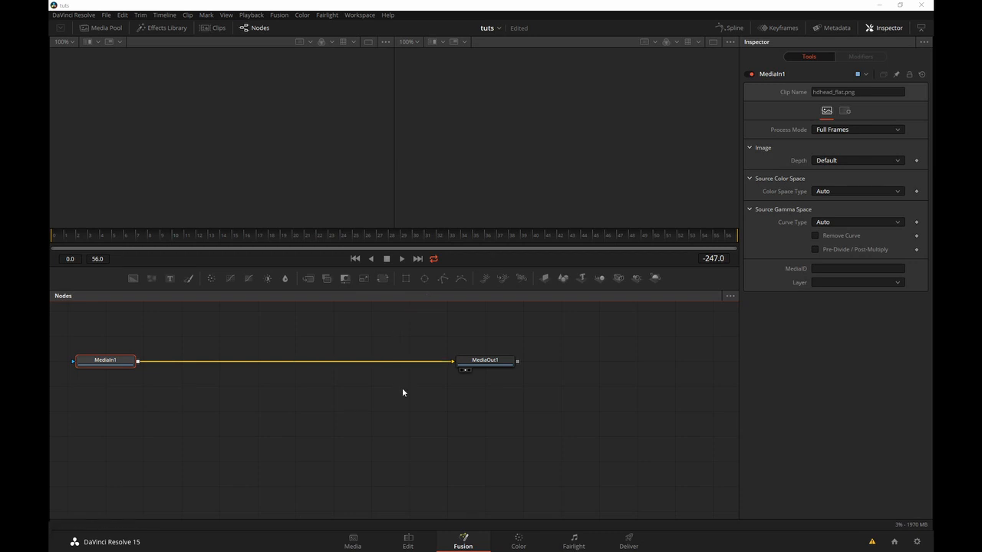
mouse_move(168, 407)
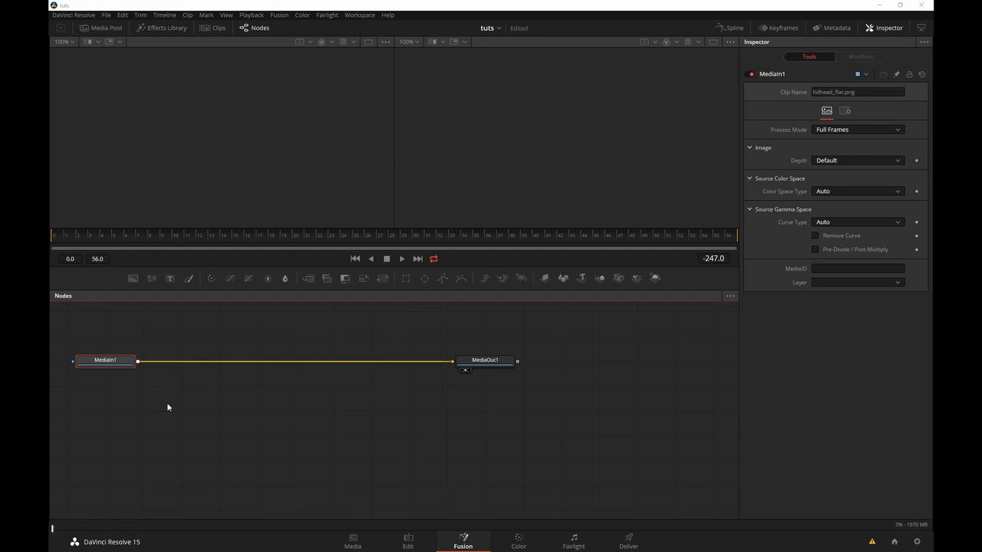
mouse_move(167, 422)
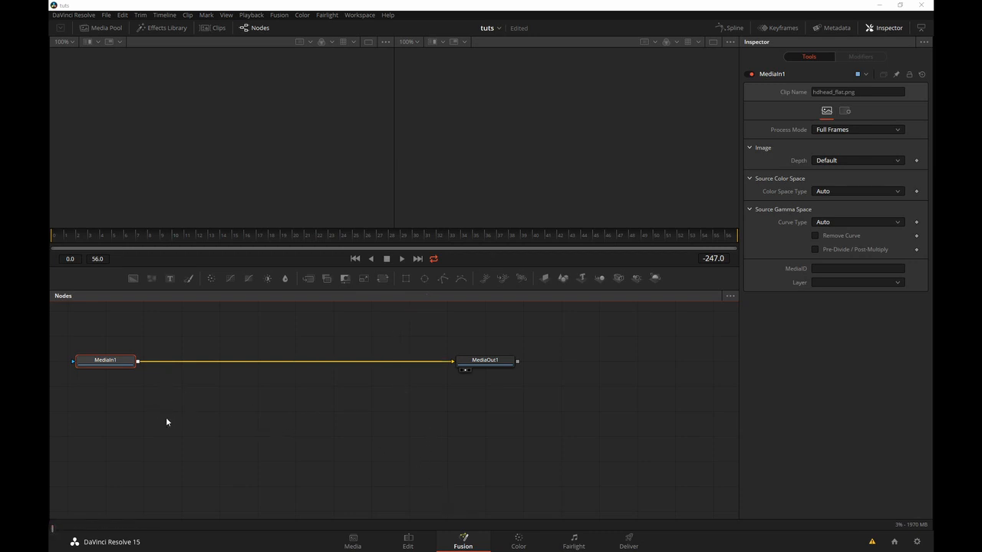
right_click(167, 422)
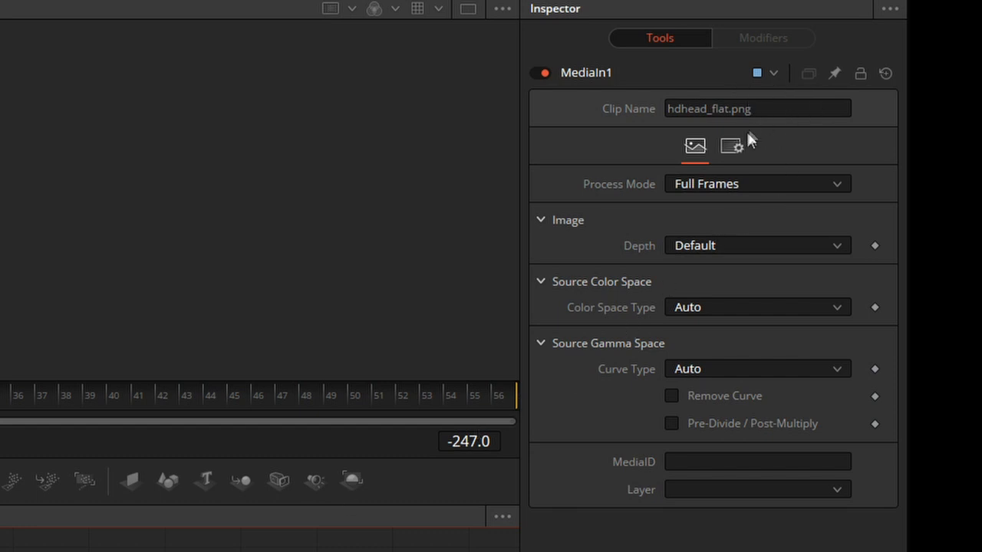
Reveal MediaIn1's empty Frame, Start and End Render Script fields under its Settings tab
left_click(731, 146)
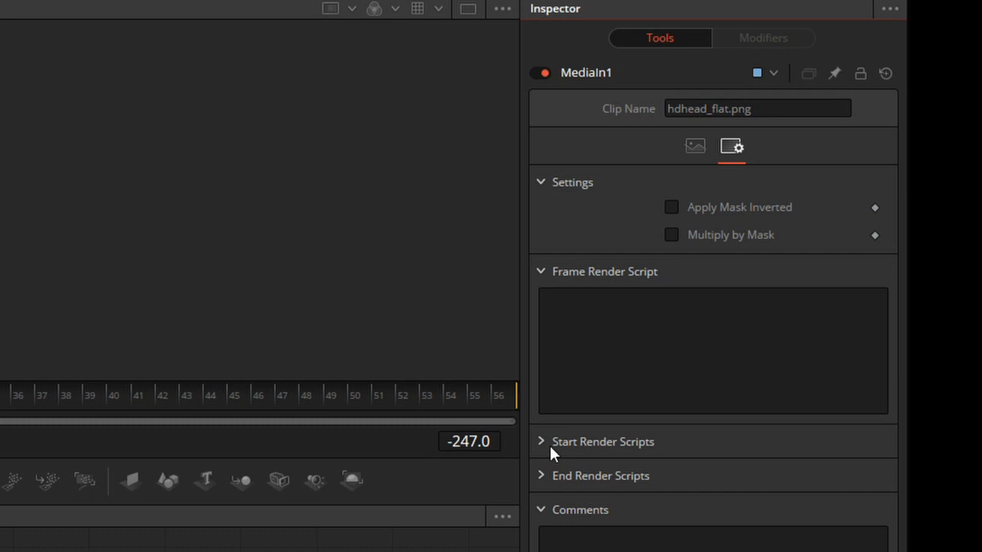
scroll("down", 3)
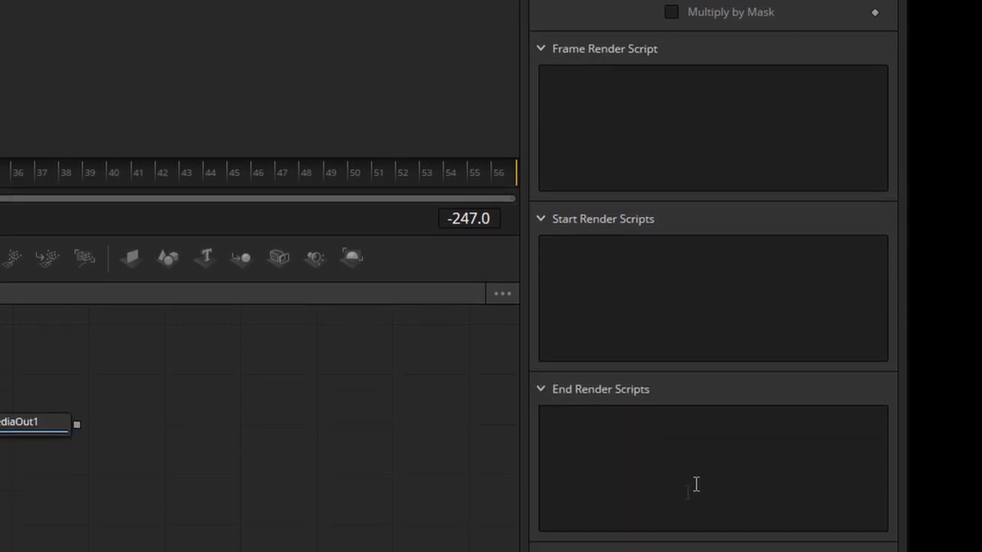
mouse_move(443, 427)
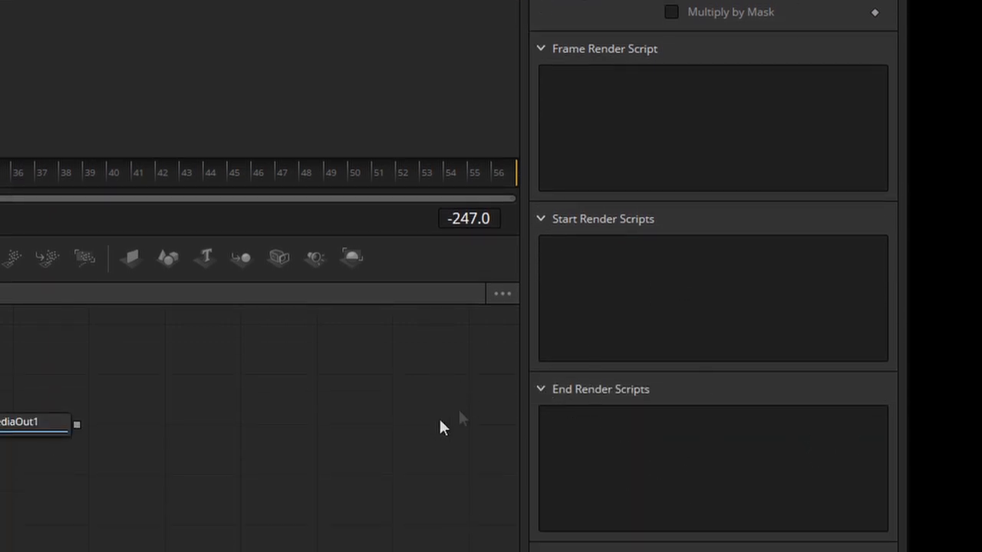
mouse_move(471, 447)
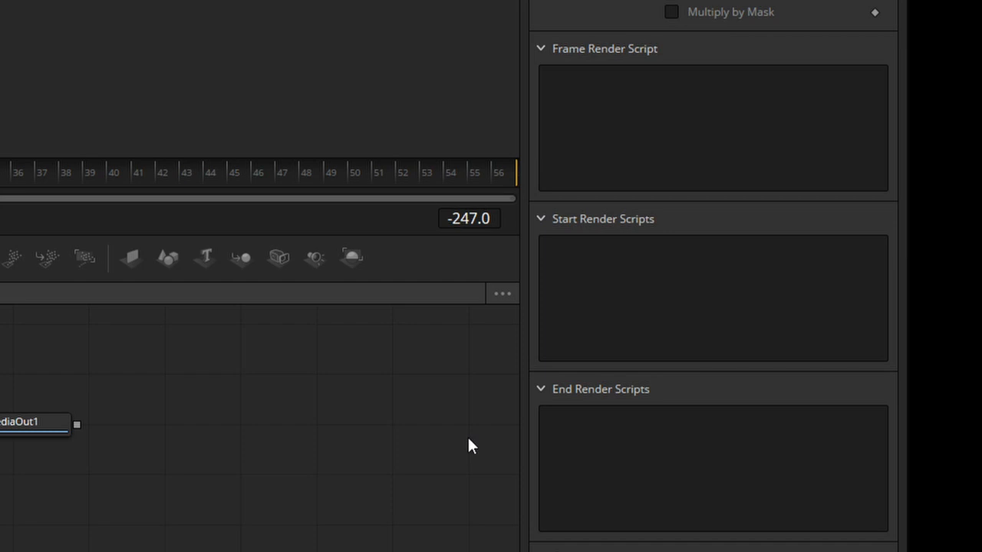
mouse_move(463, 426)
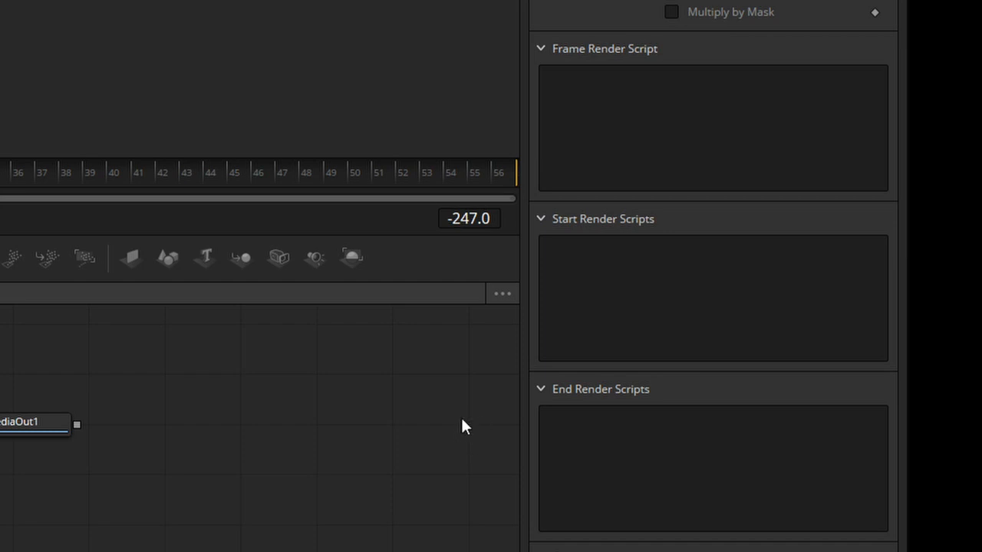